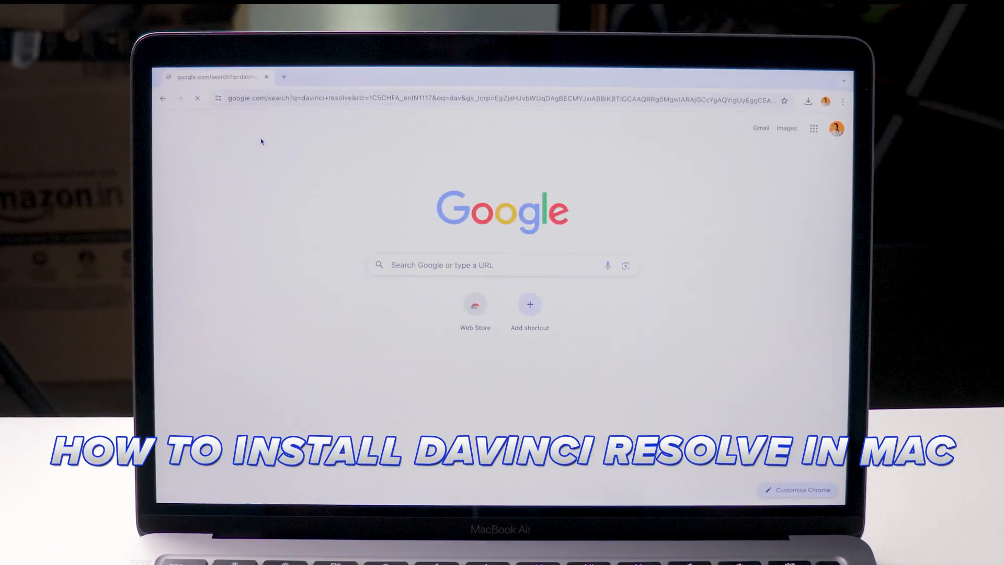
# Run the Google search for 'davinci resolve'.
pyautogui.press('Enter')
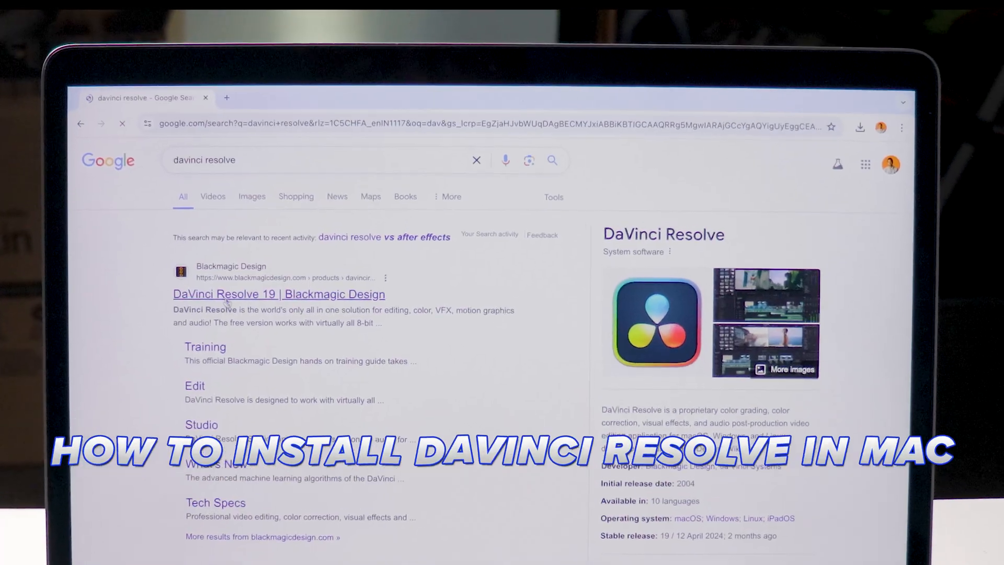
# Go to the DaVinci Resolve 19 product page and browse down to the Free Download Now offer.
pyautogui.click(278, 294)
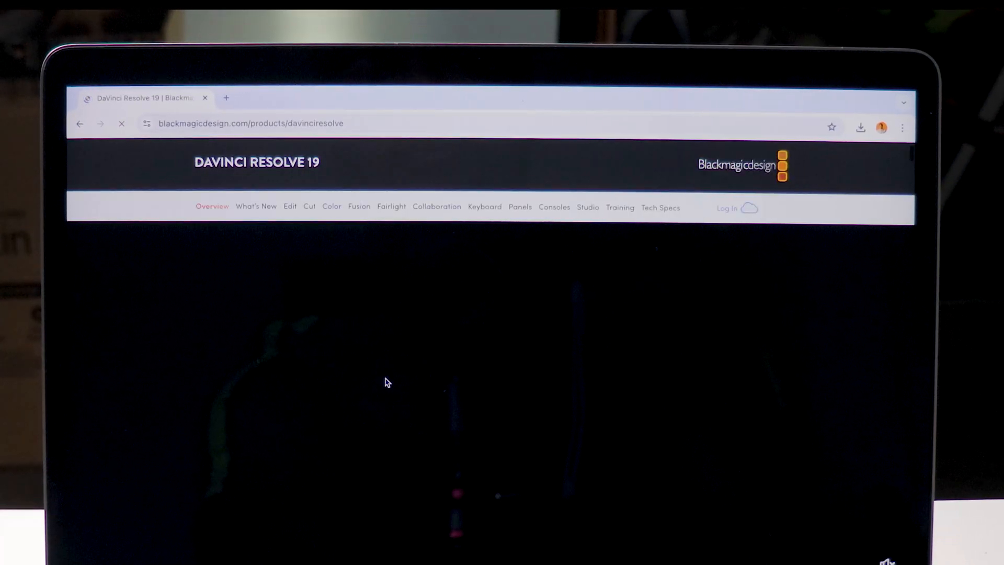
pyautogui.scroll(-3)
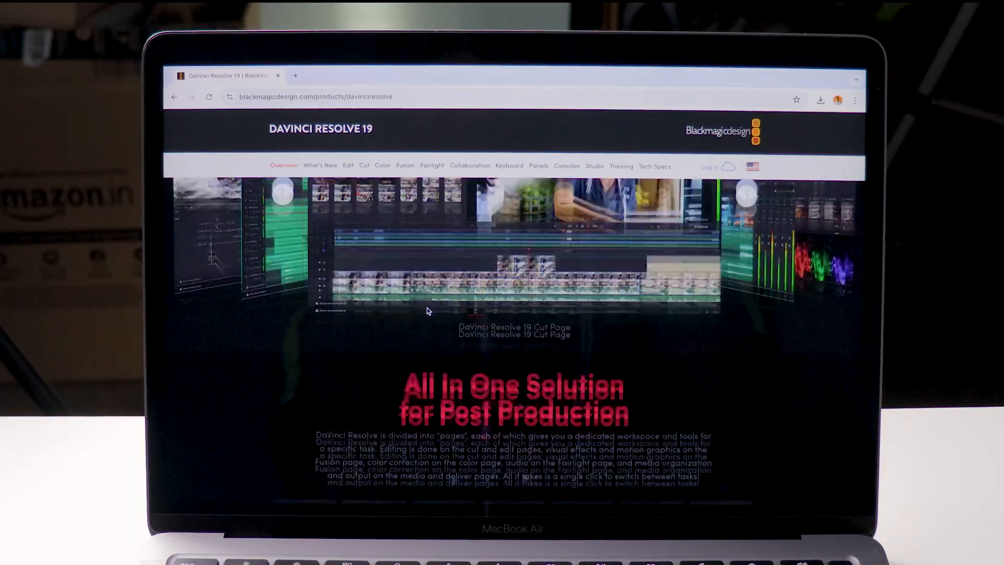
pyautogui.scroll(-3)
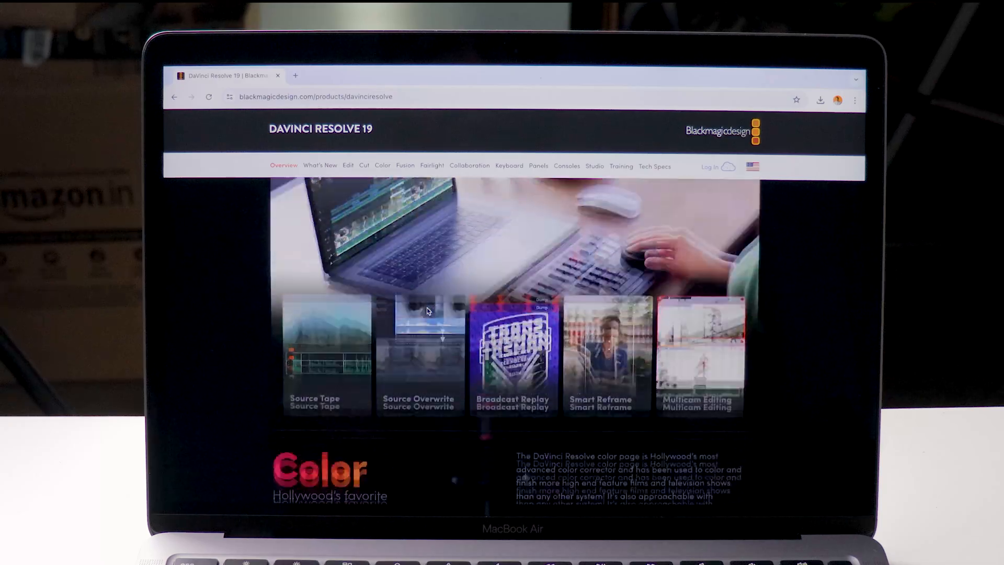
pyautogui.scroll(-3)
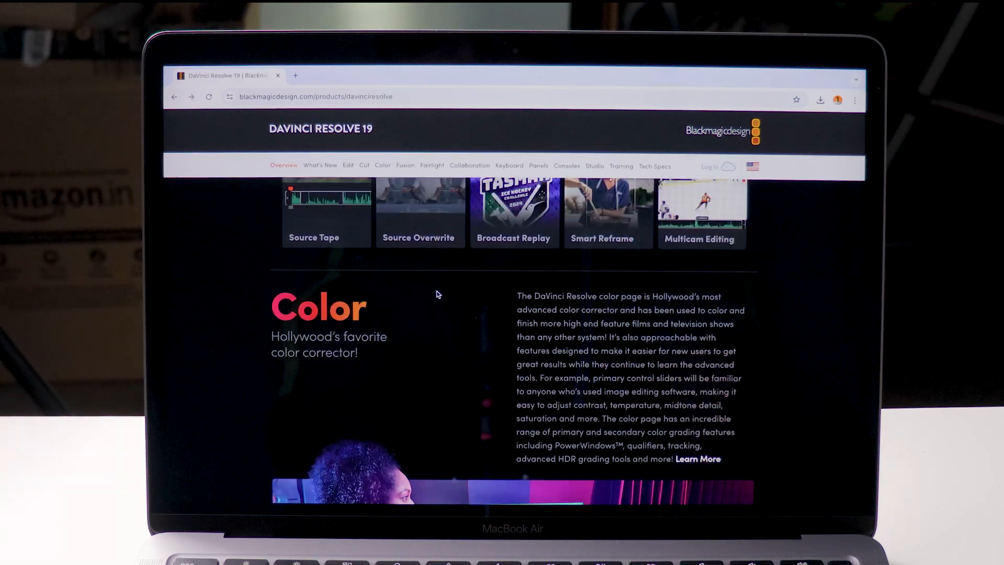
pyautogui.scroll(-3)
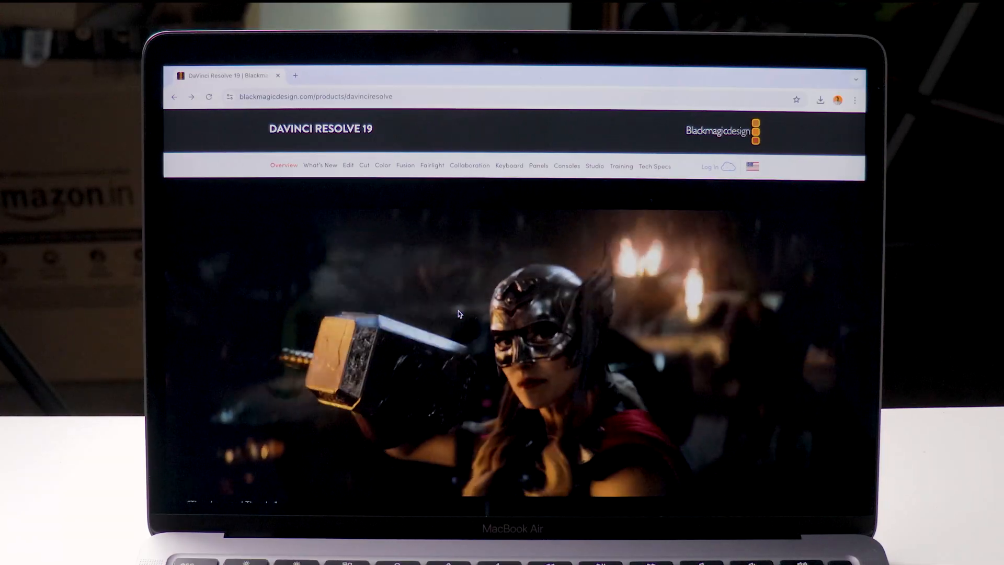
pyautogui.scroll(-3)
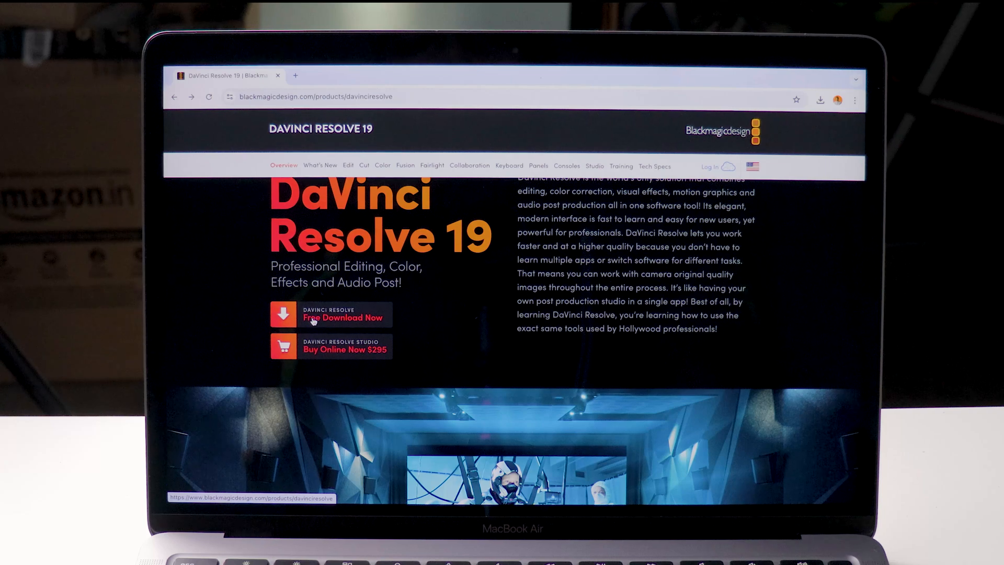
# Bring up the free download chooser listing DaVinci Resolve 19 Public Beta and 18.6 editions.
pyautogui.click(344, 317)
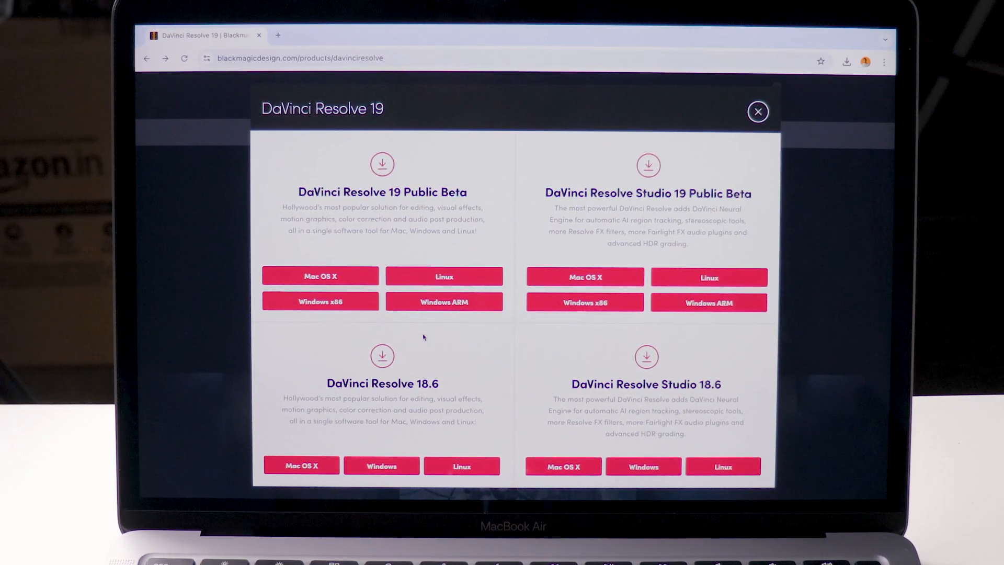
pyautogui.moveTo(401, 333)
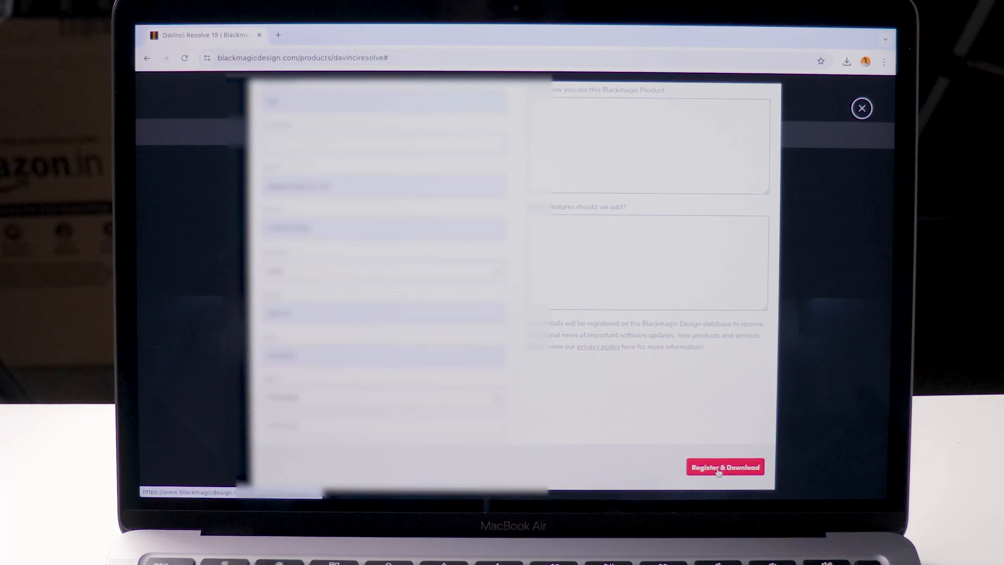
# Register and download DaVinci_Resolve_18.6.6_Mac.zip (2.7 GB) to the Downloads folder.
pyautogui.click(725, 466)
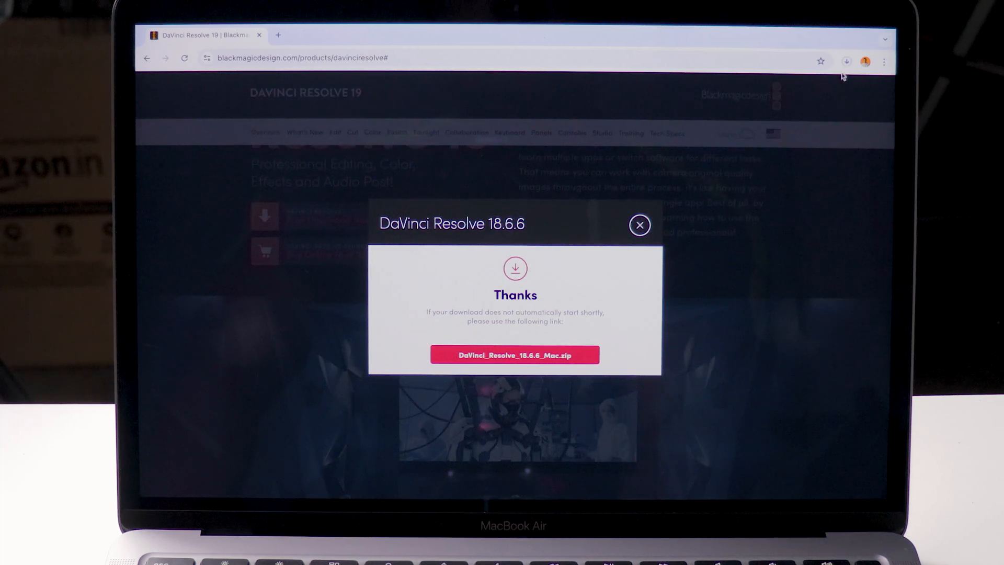
pyautogui.click(846, 60)
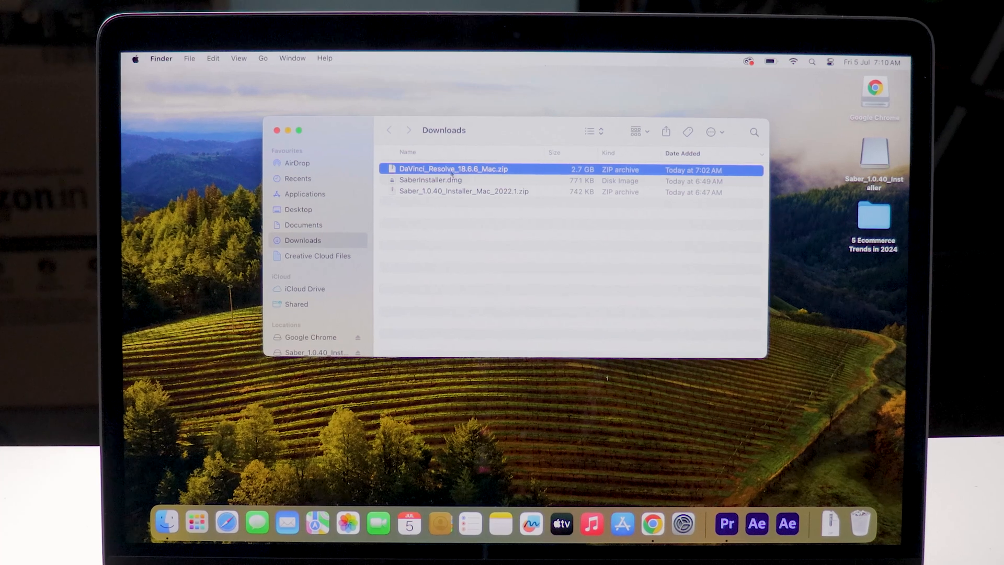
# Unzip DaVinci_Resolve_18.6.6_Mac.zip and mount the extracted disk image showing Install Resolve 18.6.6.
pyautogui.doubleClick(452, 168)
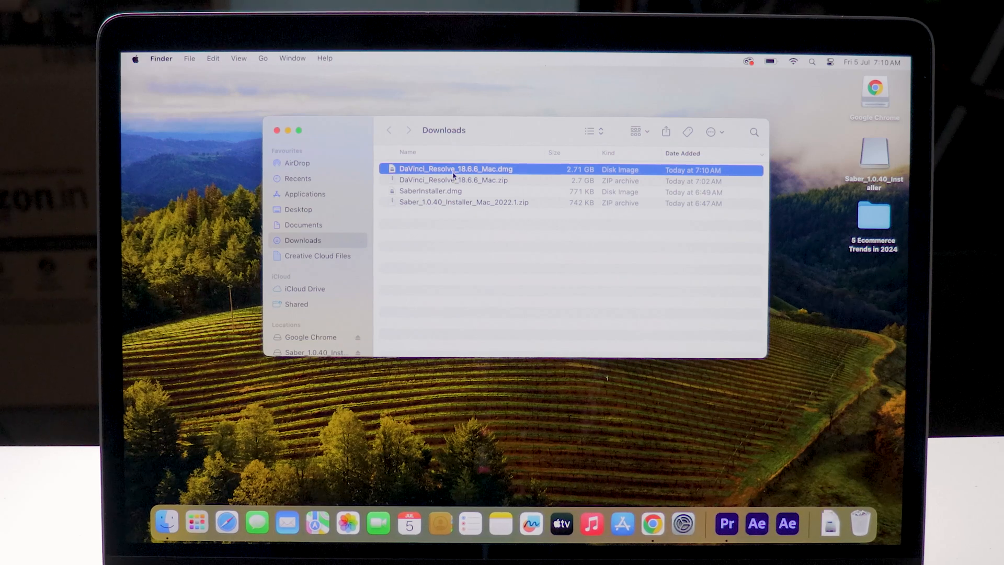
pyautogui.doubleClick(455, 169)
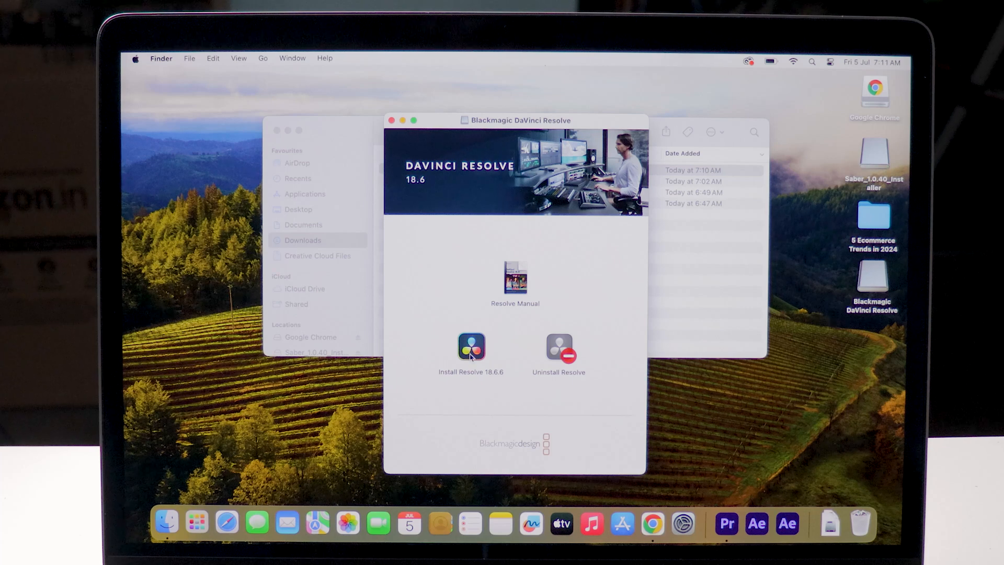
pyautogui.moveTo(447, 343)
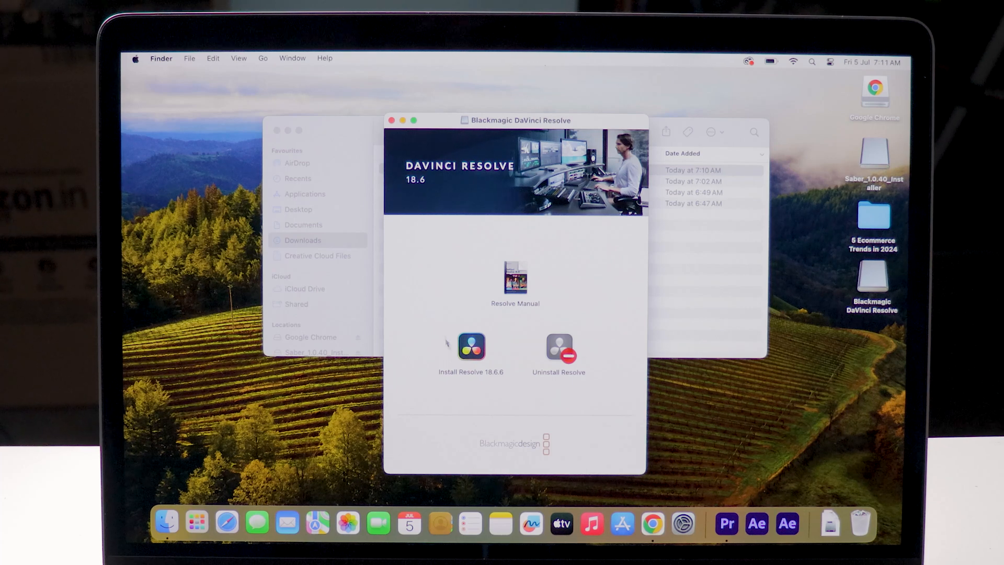
# Start the Install Resolve 18.6.6 installer and agree to the software licence terms.
pyautogui.click(471, 350)
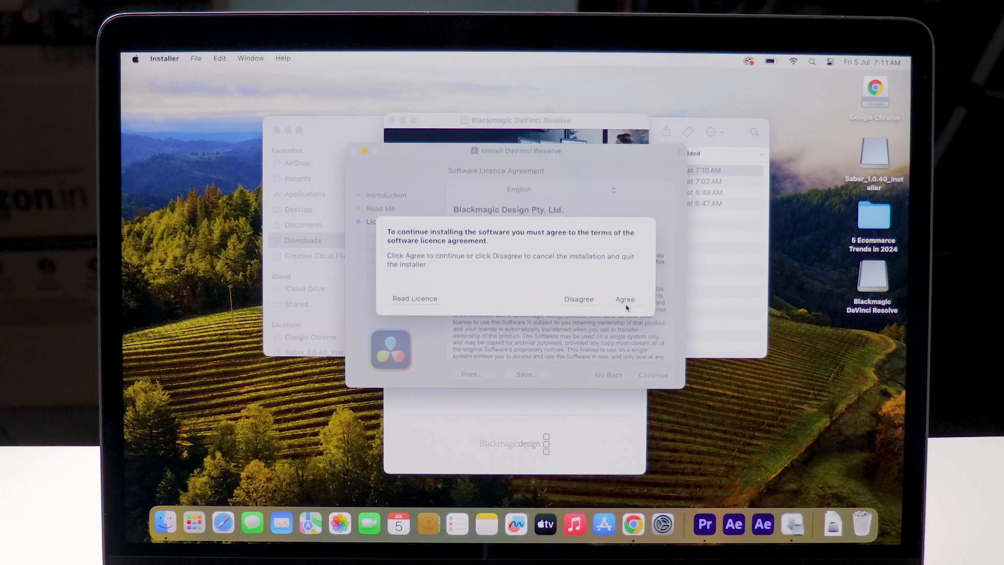
pyautogui.click(624, 299)
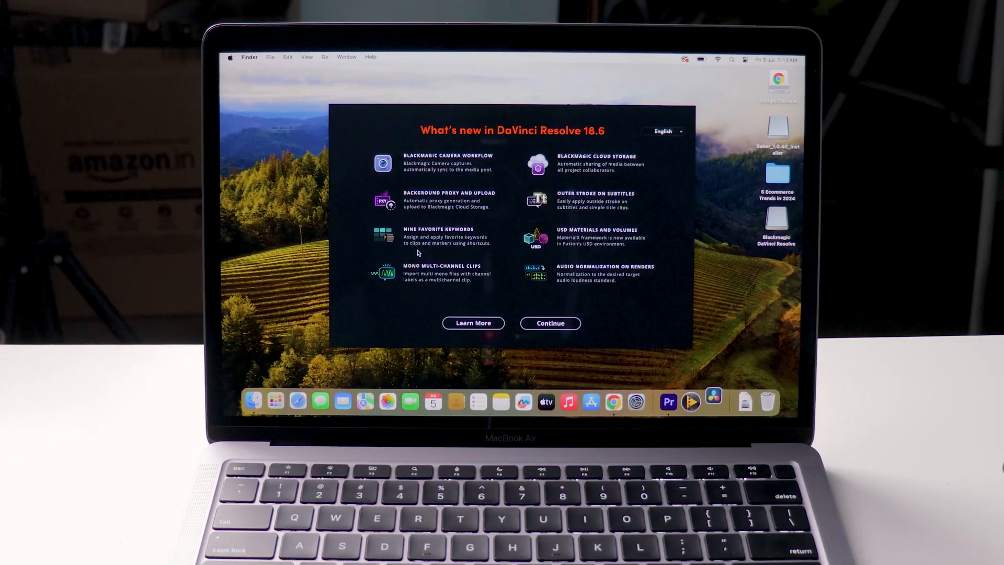
# Continue past the What's new in DaVinci Resolve 18.6 window so Resolve loads to its splash screen.
pyautogui.click(549, 323)
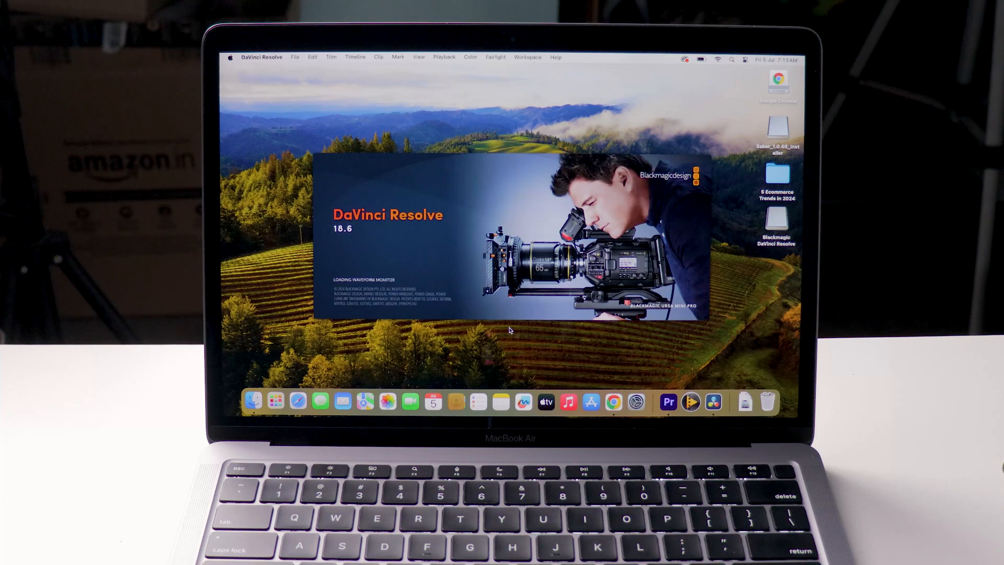